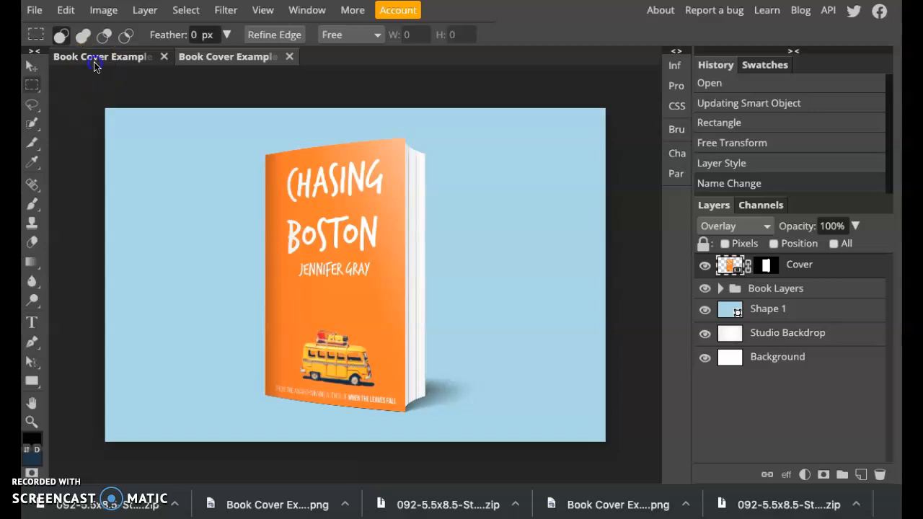
Switch to the flat orange Chasing Boston cover document tab.
left_click(226, 56)
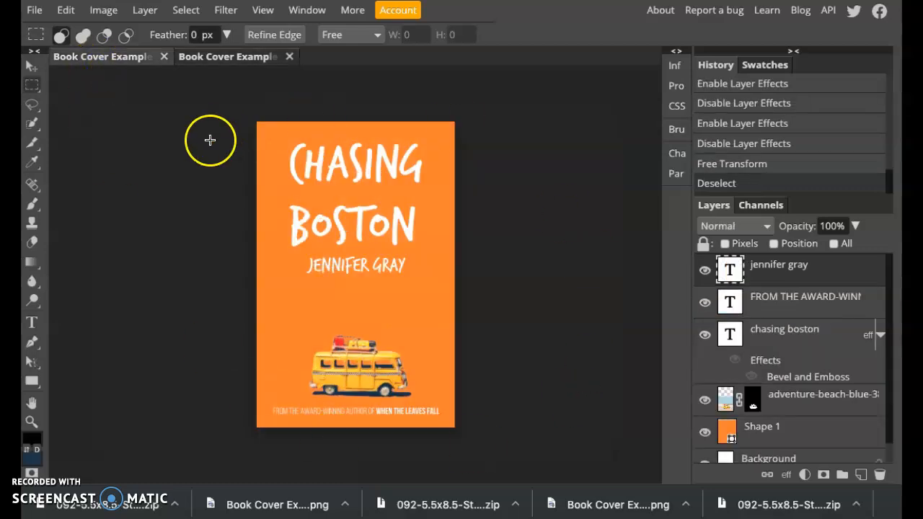
left_click(227, 57)
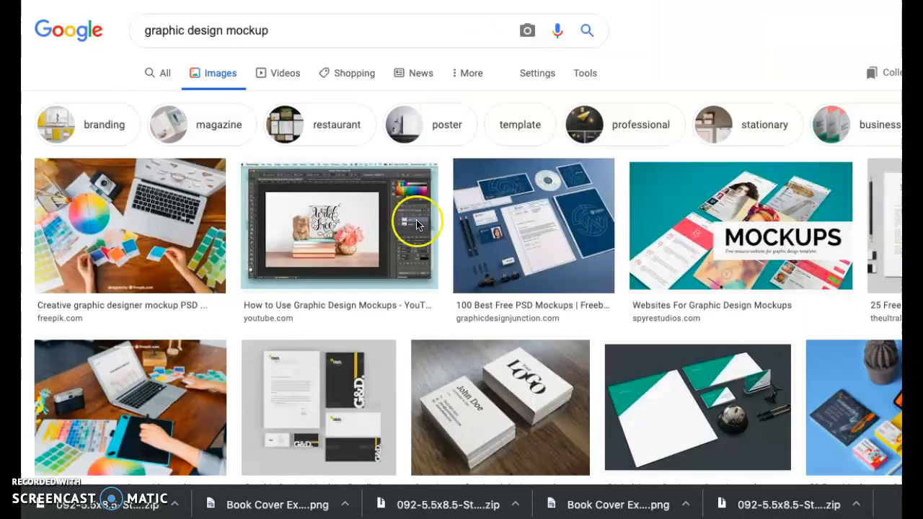
scroll("down", 3)
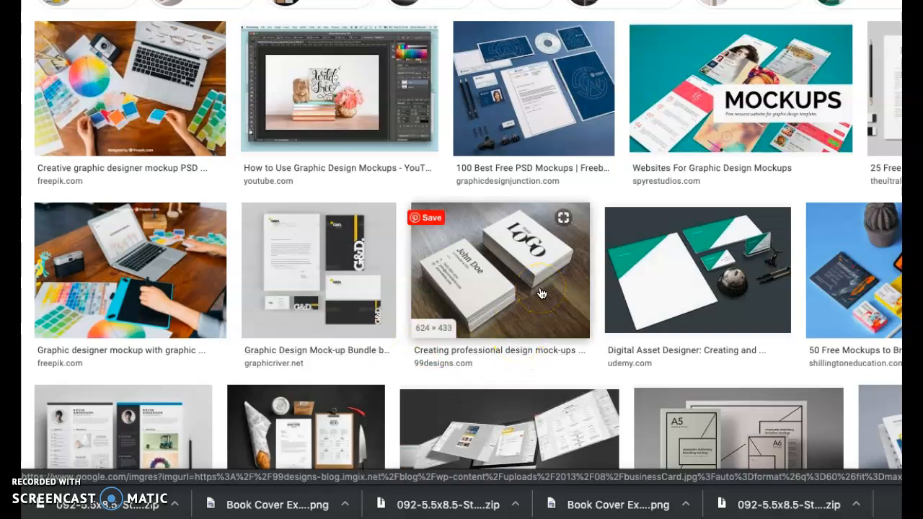
scroll("down", 3)
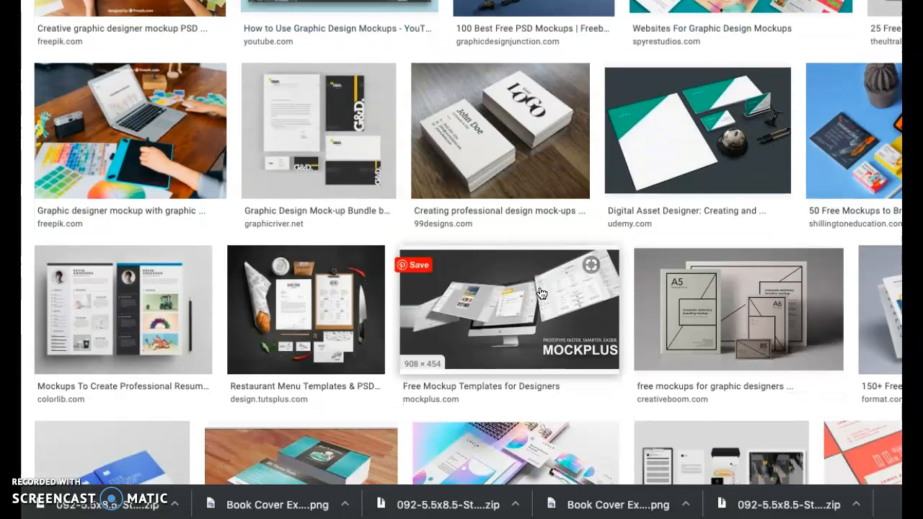
scroll("down", 3)
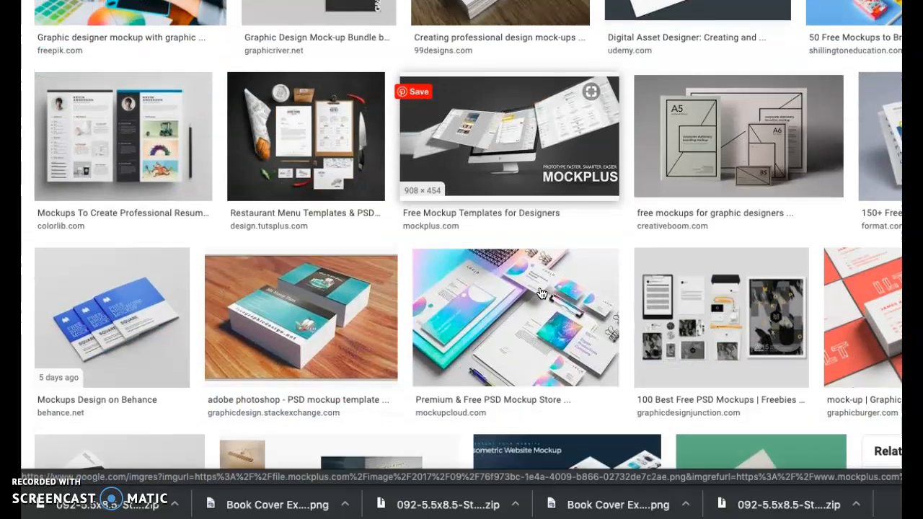
scroll("down", 3)
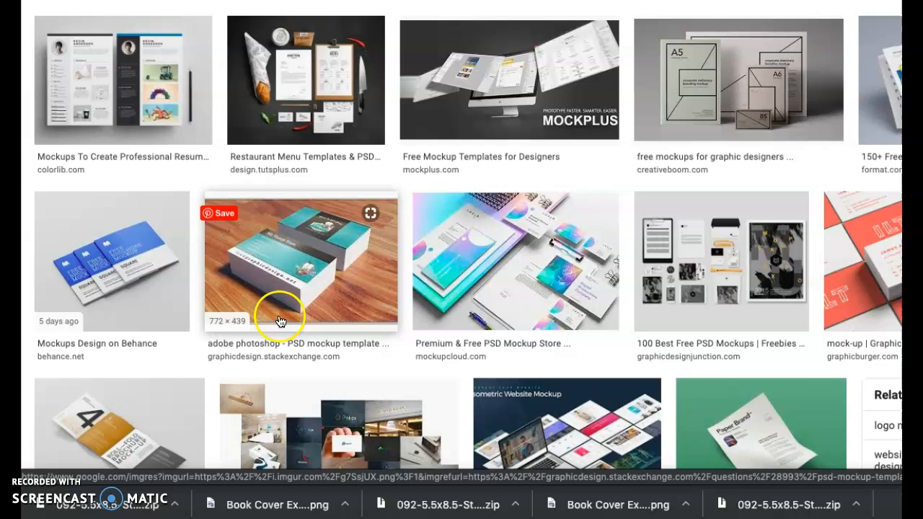
scroll("down", 3)
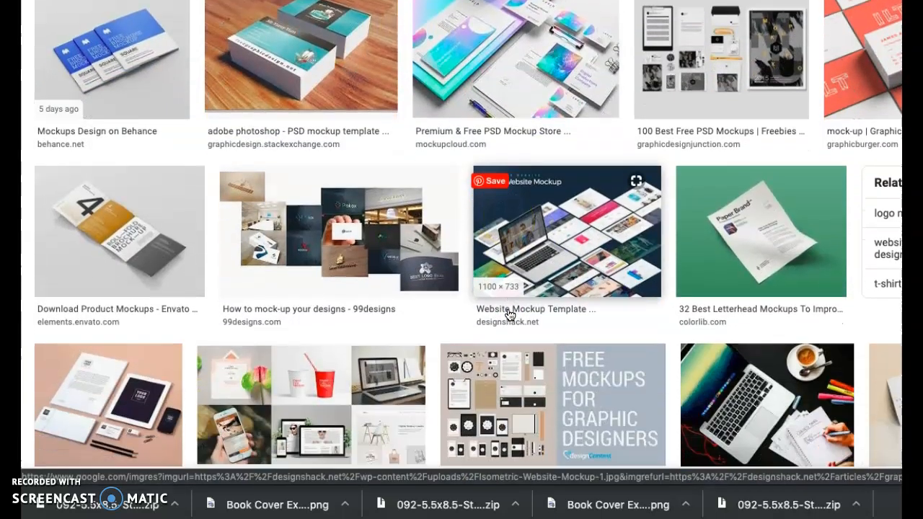
scroll("down", 3)
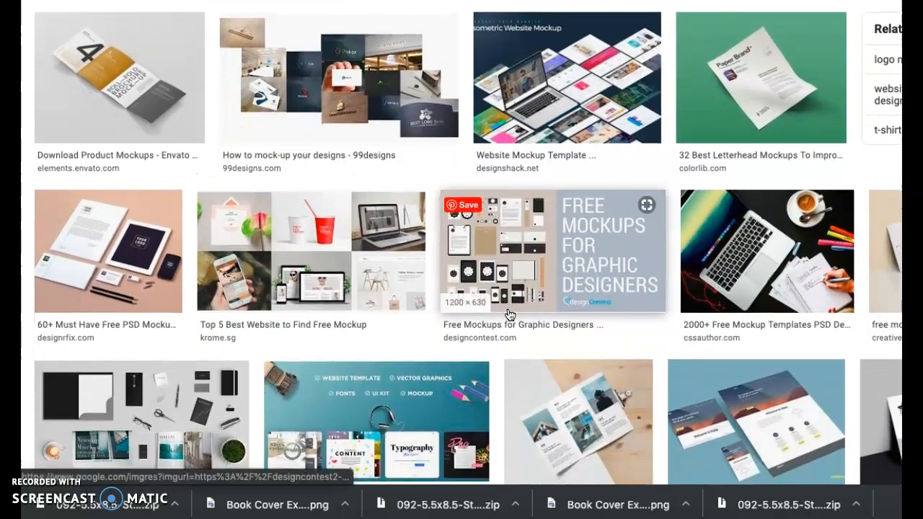
scroll("down", 3)
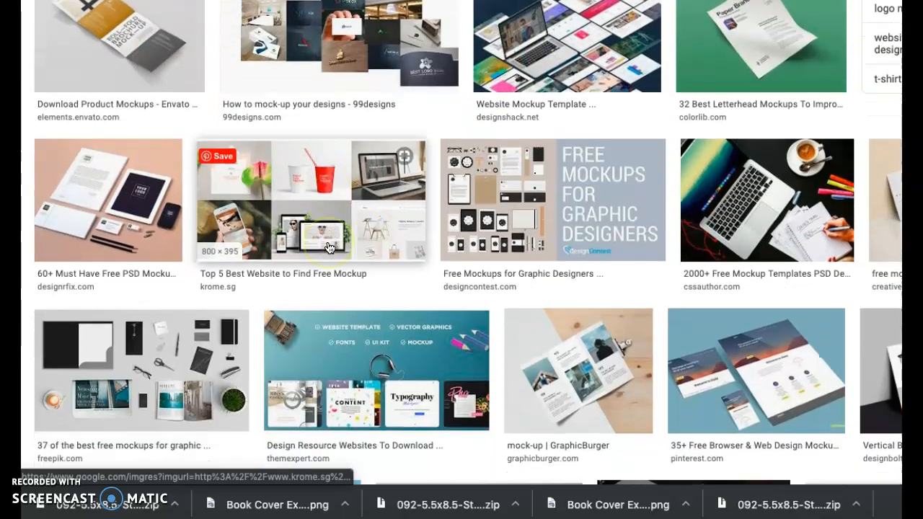
scroll("down", 3)
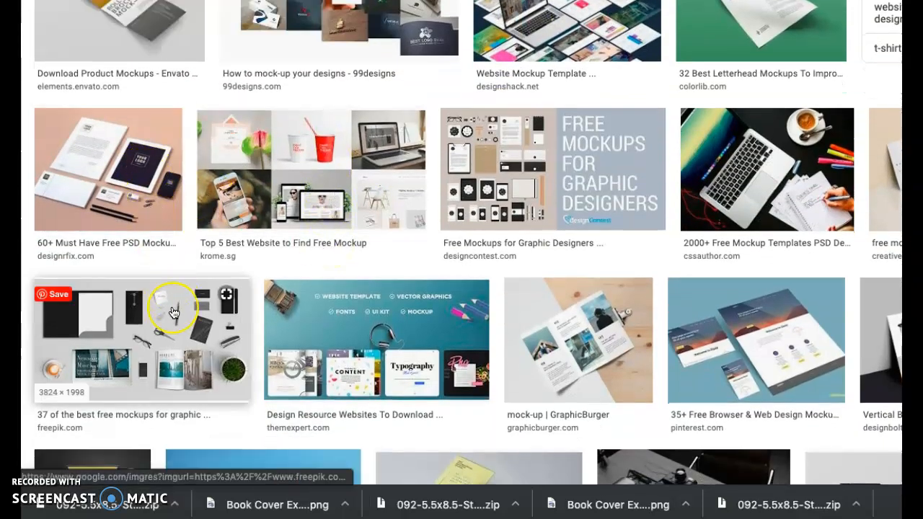
scroll("down", 3)
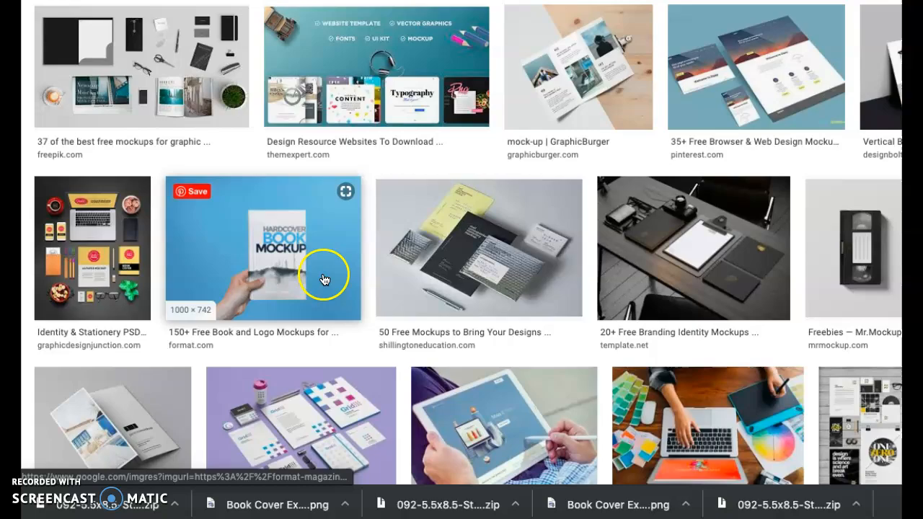
scroll("down", 3)
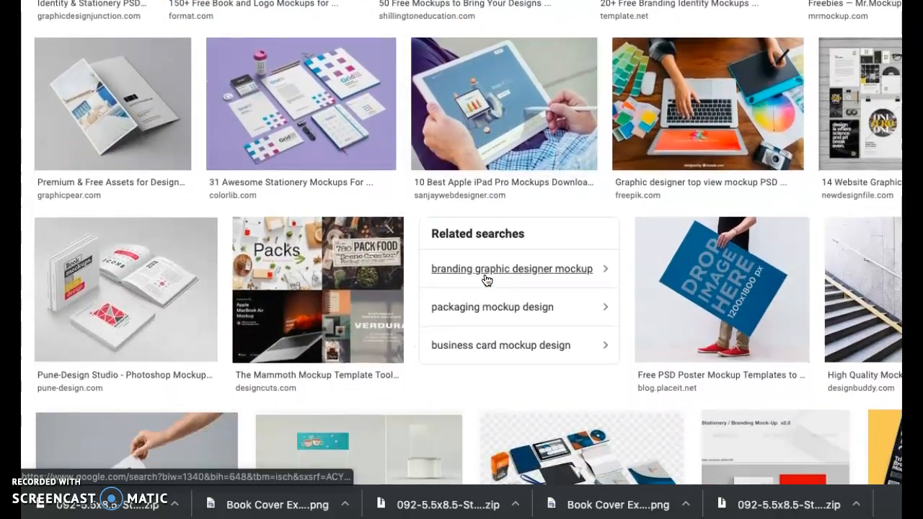
scroll("down", 3)
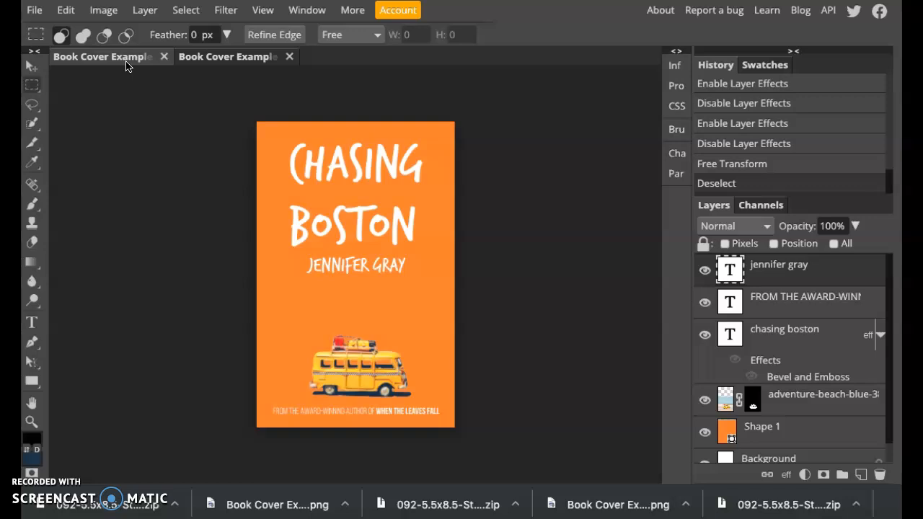
Export the flat Chasing Boston cover via File > Export as > PNG.
left_click(34, 9)
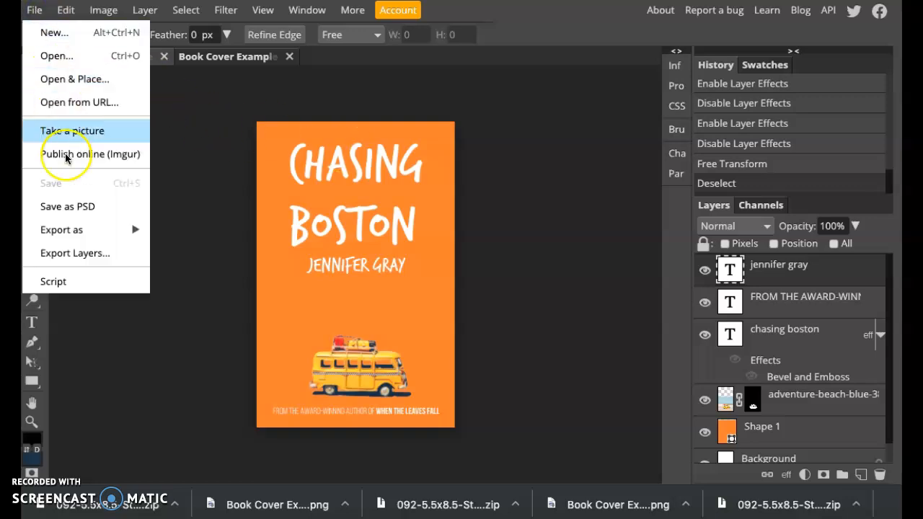
mouse_move(67, 207)
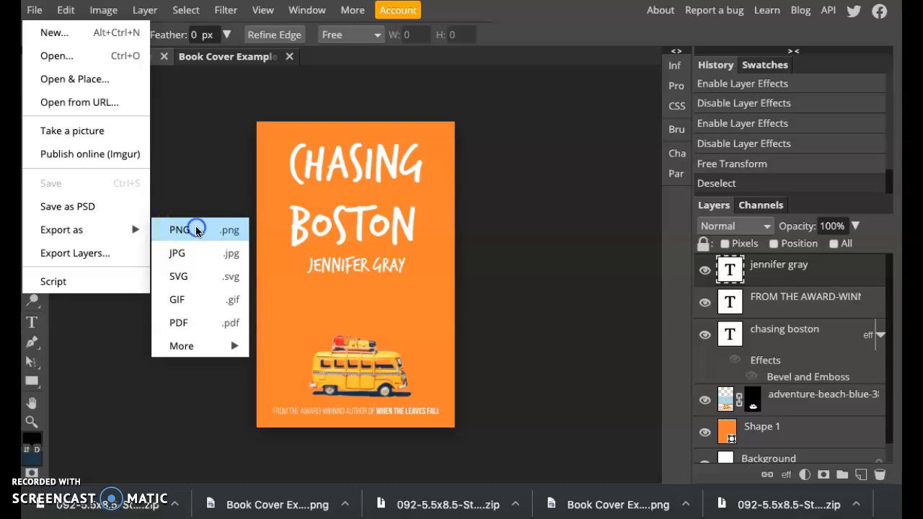
left_click(180, 230)
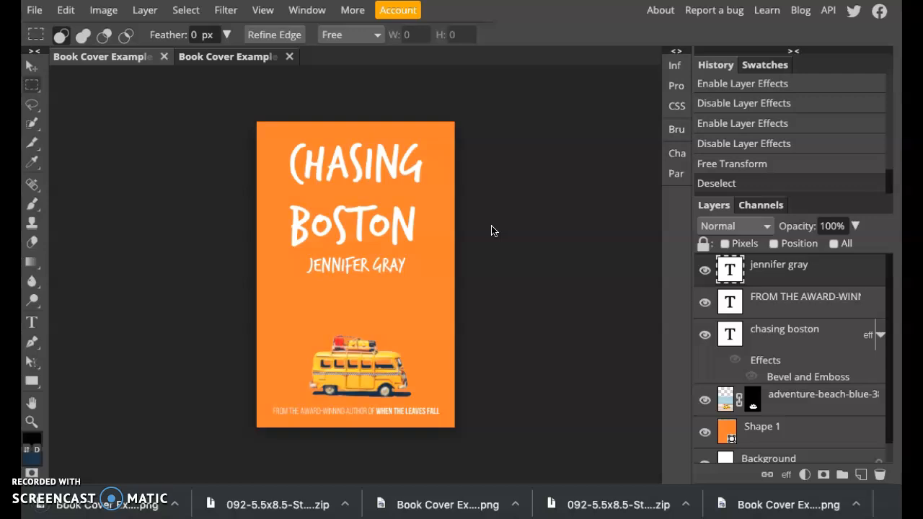
mouse_move(802, 398)
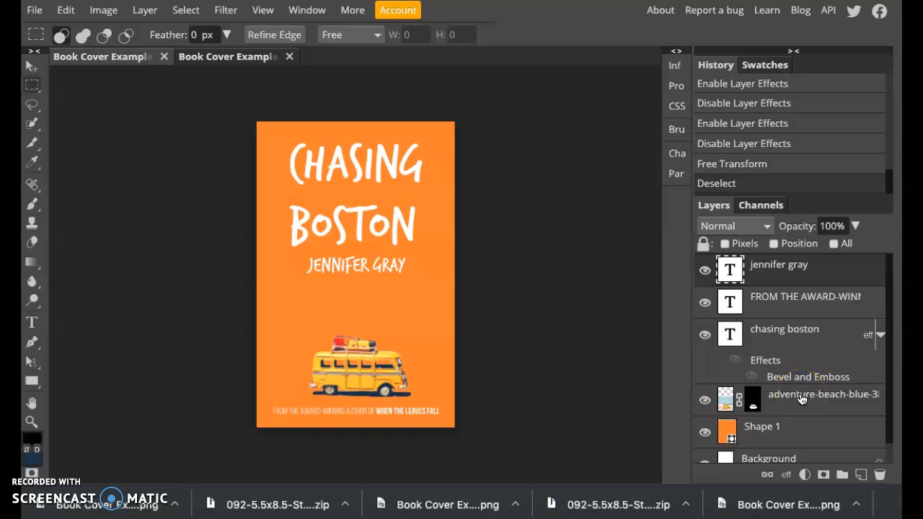
mouse_move(134, 474)
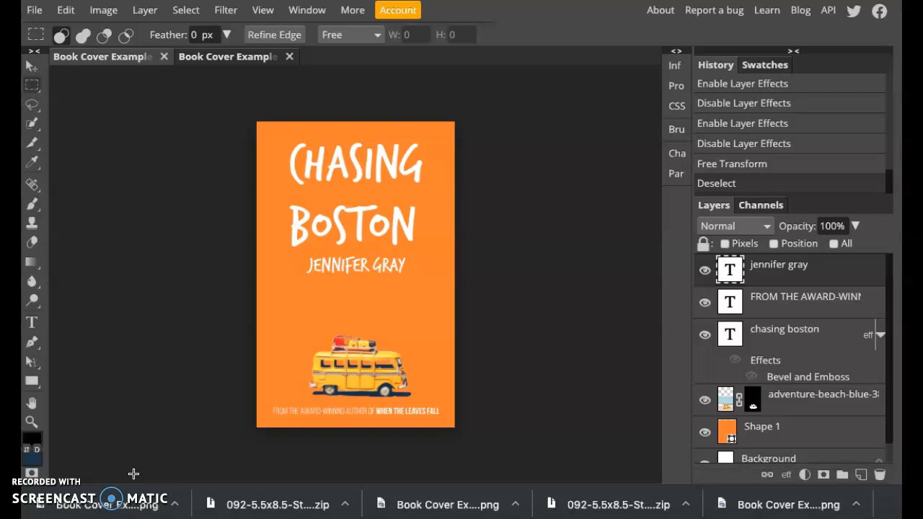
mouse_move(227, 125)
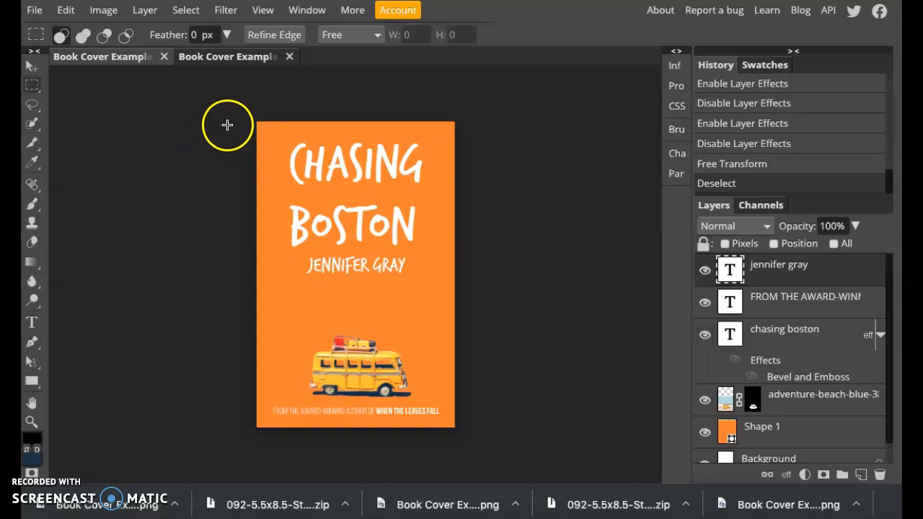
mouse_move(311, 442)
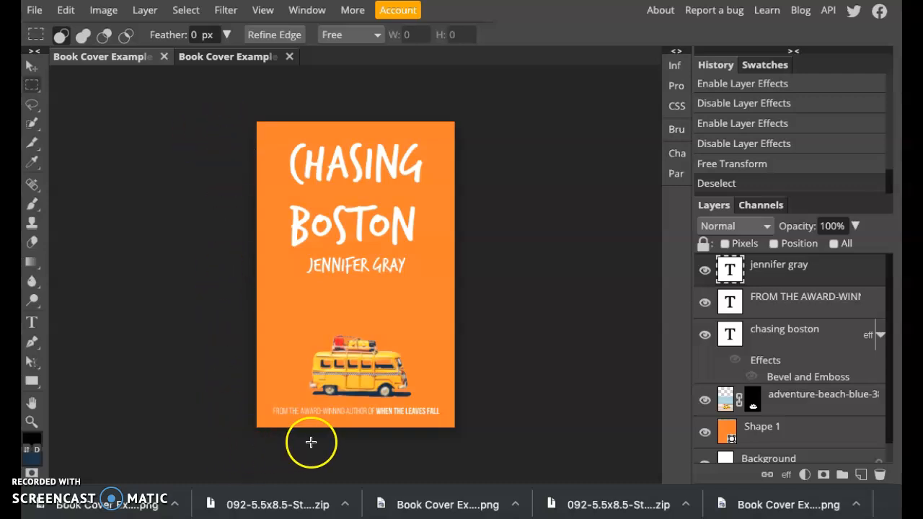
mouse_move(451, 440)
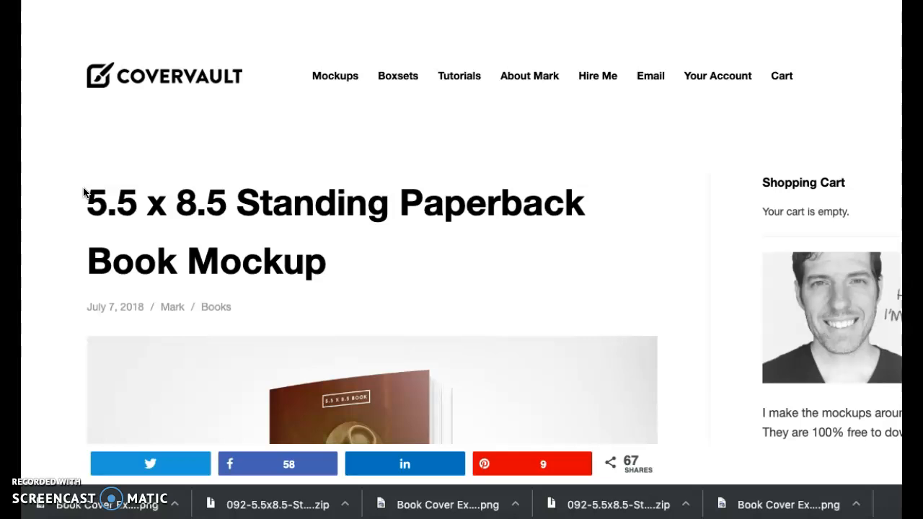
Scroll down the CoverVault page and download Photoshop PSD #92, the 5.5x8.5 paperback mockup.
scroll("down", 3)
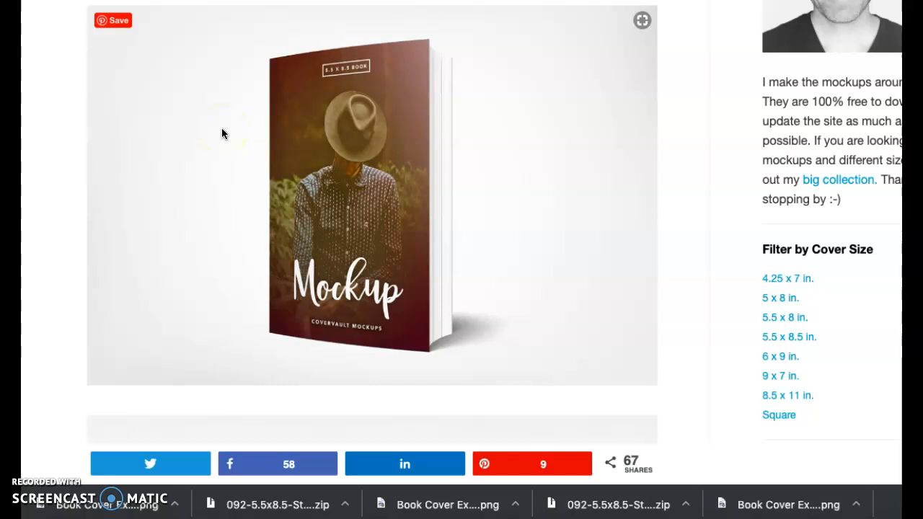
mouse_move(306, 184)
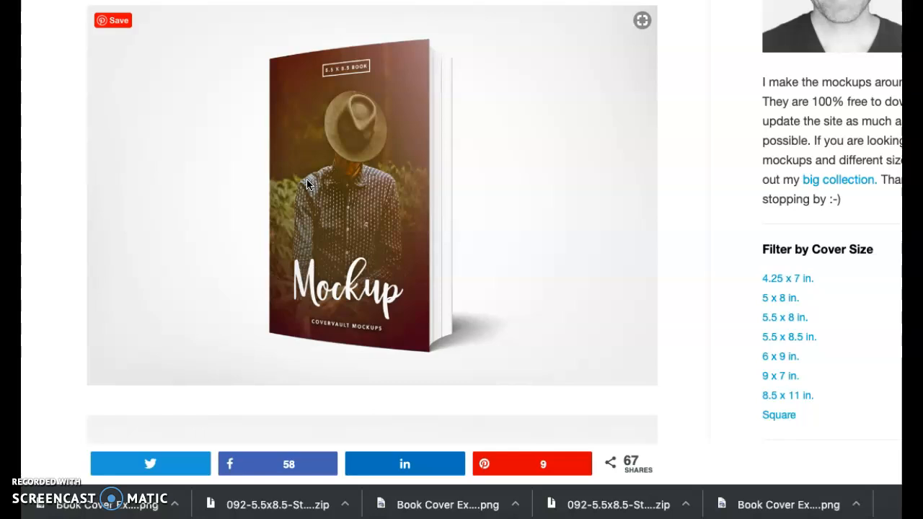
scroll("down", 3)
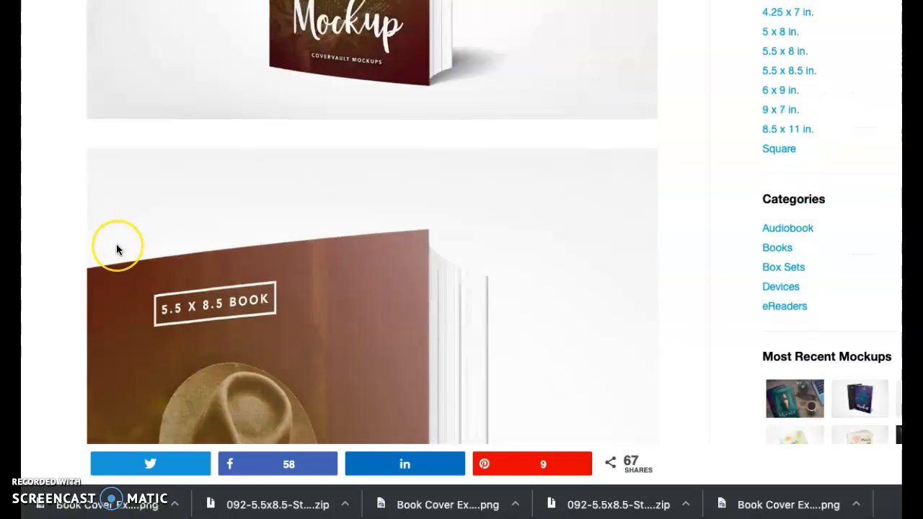
scroll("down", 3)
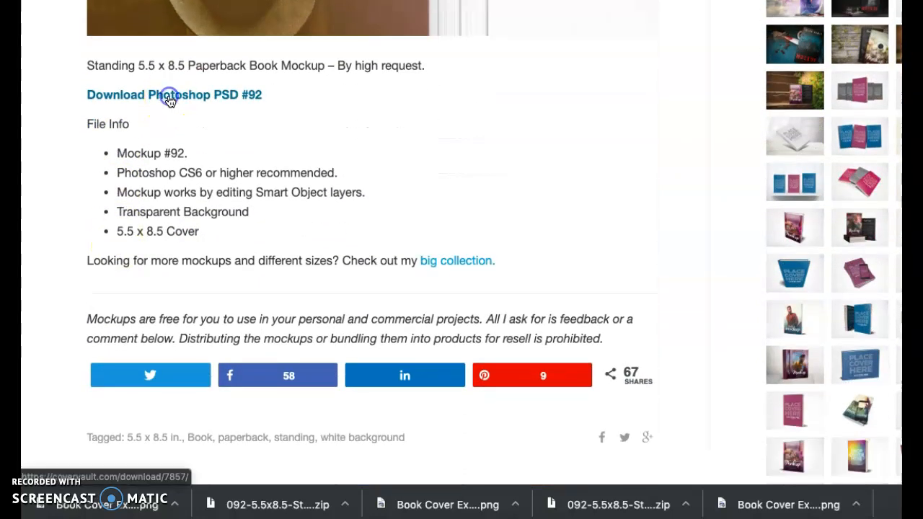
left_click(171, 94)
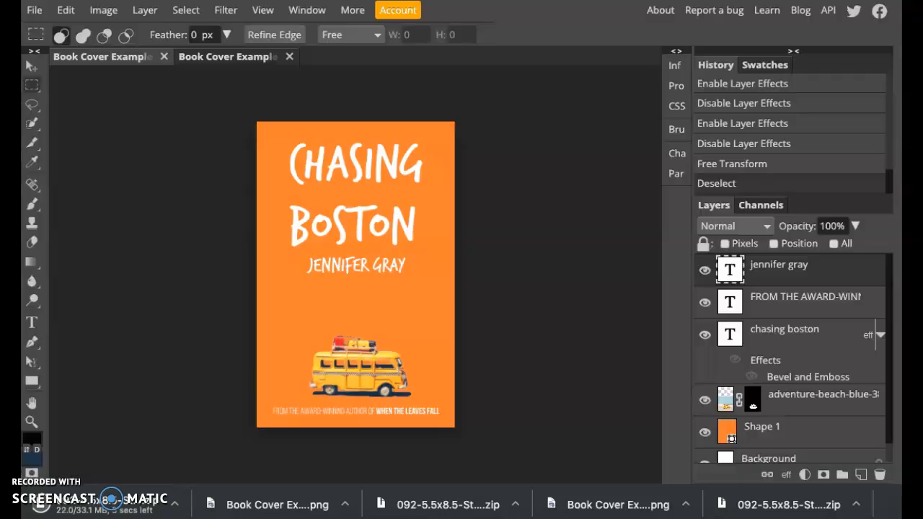
mouse_move(174, 250)
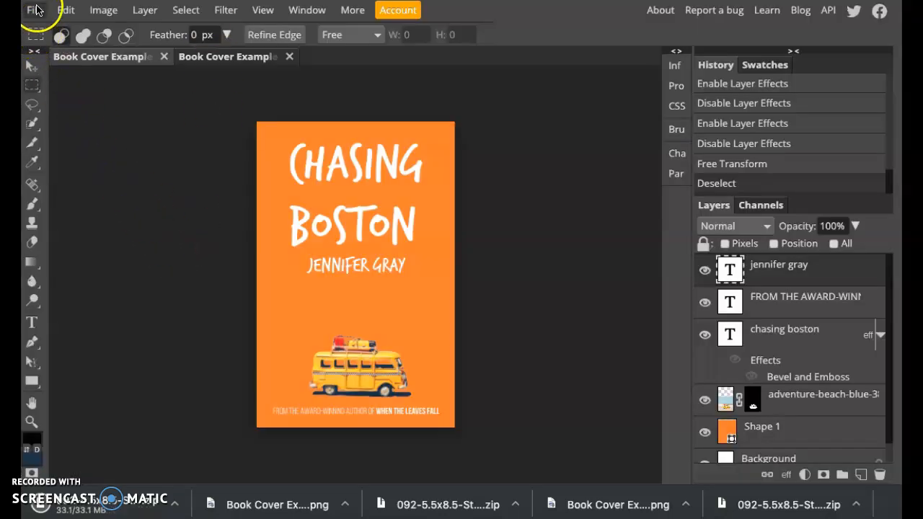
Open the downloaded 092-5.5x8.5 mockup archive from Downloads in Photopea.
left_click(35, 9)
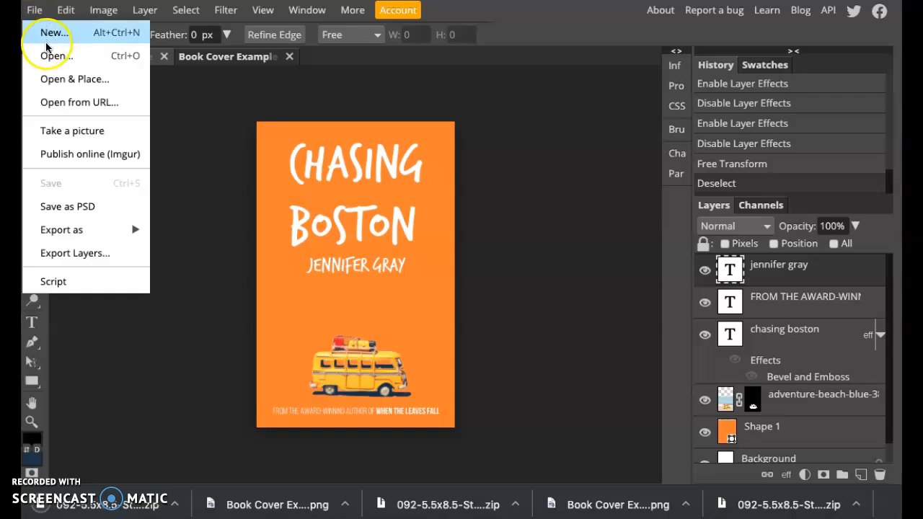
left_click(55, 55)
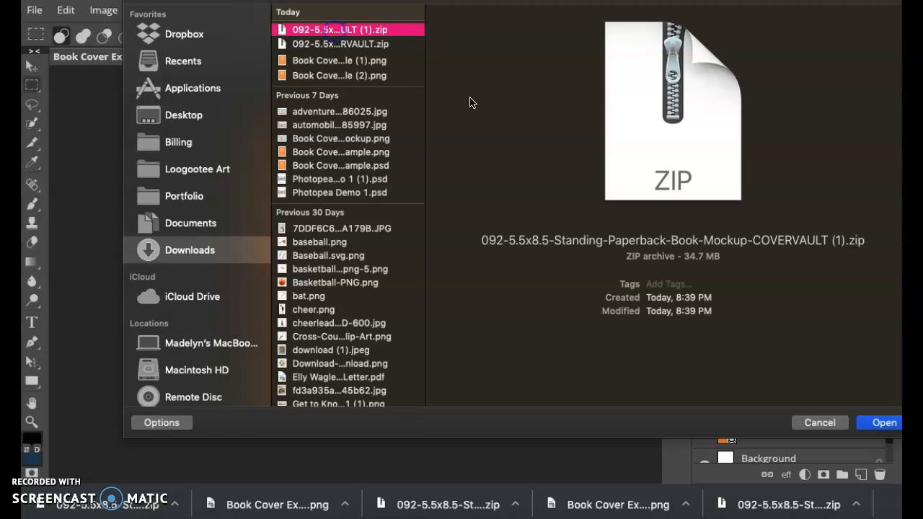
left_click(885, 422)
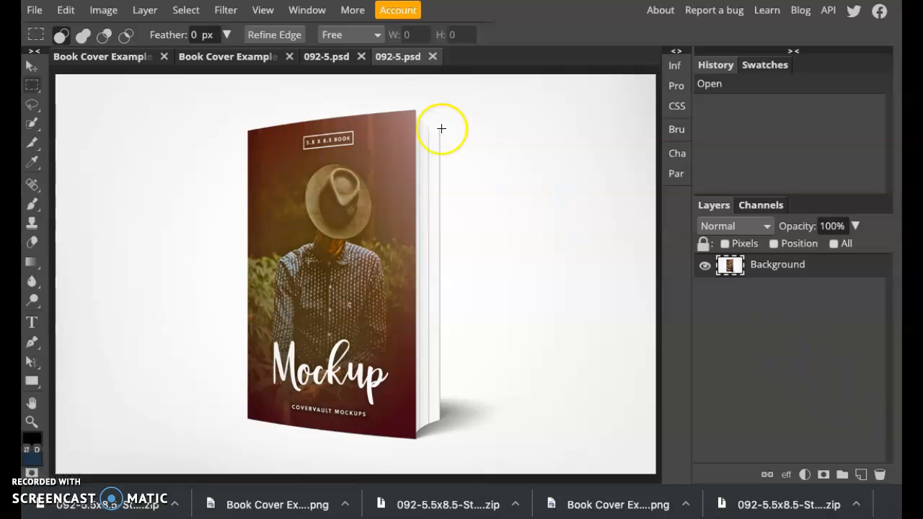
Switch to the first 092-5.psd tab, showing the Cover, Book Layers and Studio Backdrop layers.
left_click(326, 56)
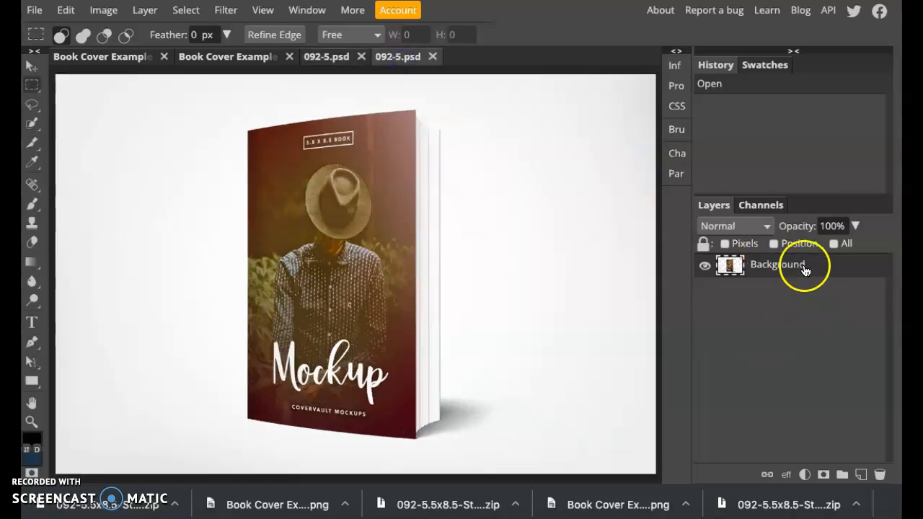
left_click(326, 56)
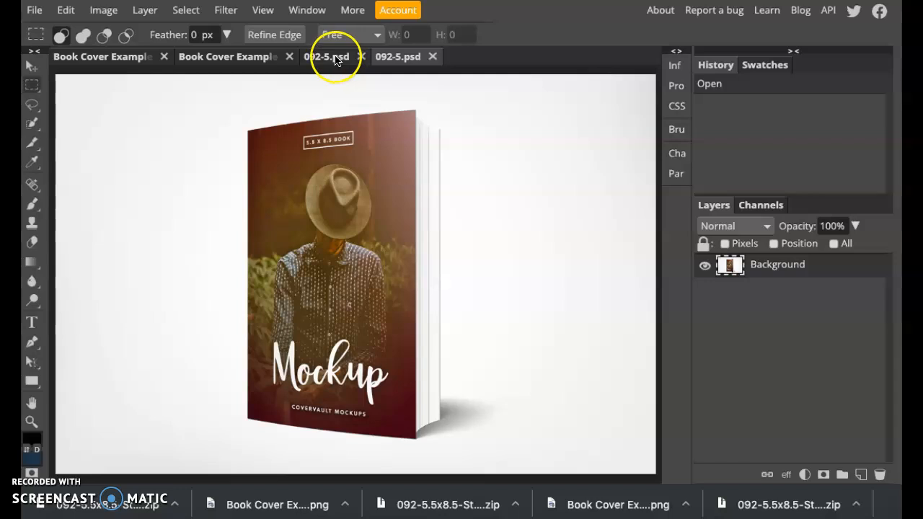
left_click(326, 56)
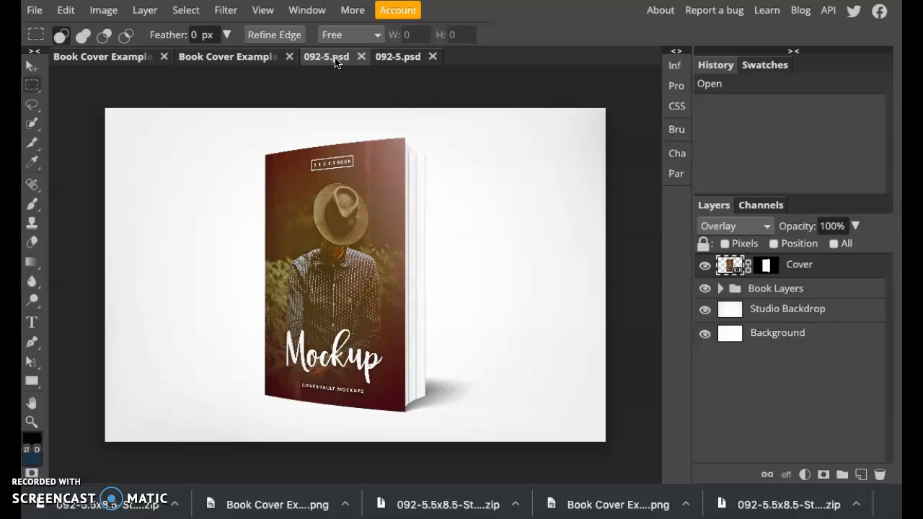
Rename the layered mockup document to 'Book Cover Mockup'.
double_click(799, 265)
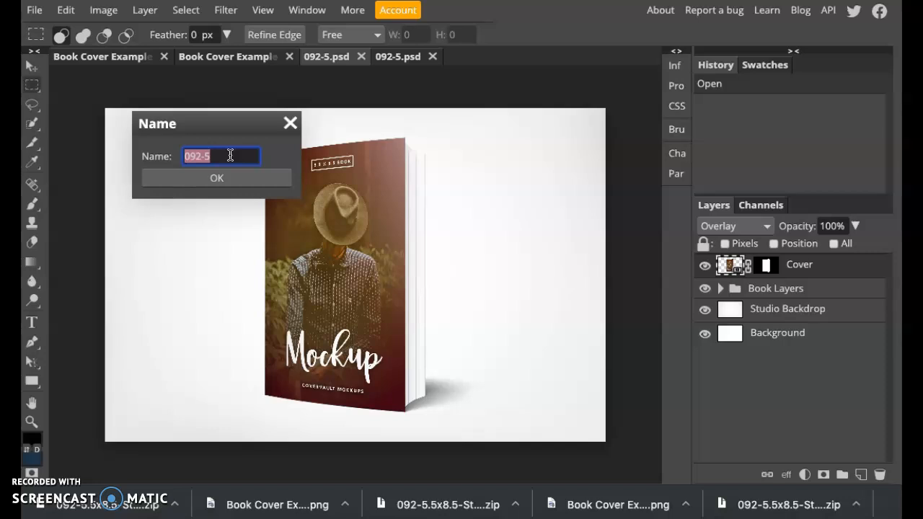
type("o")
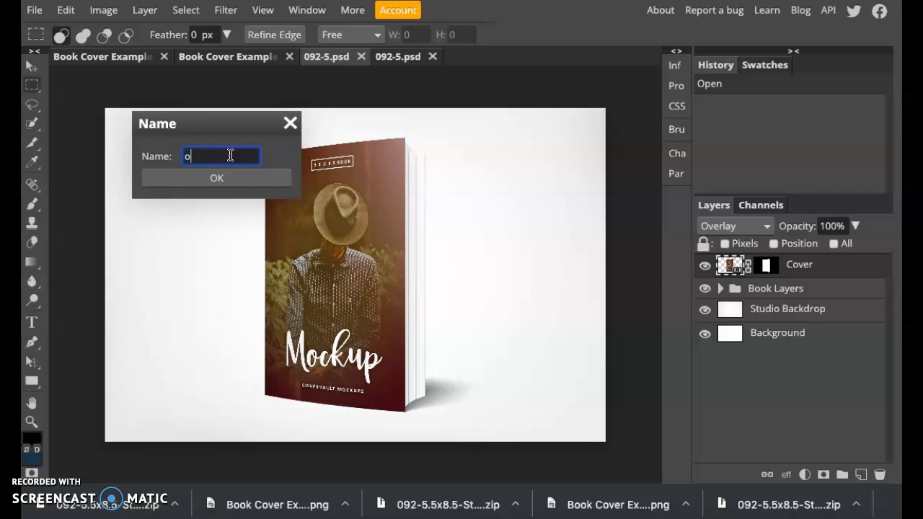
type("Book Cover M")
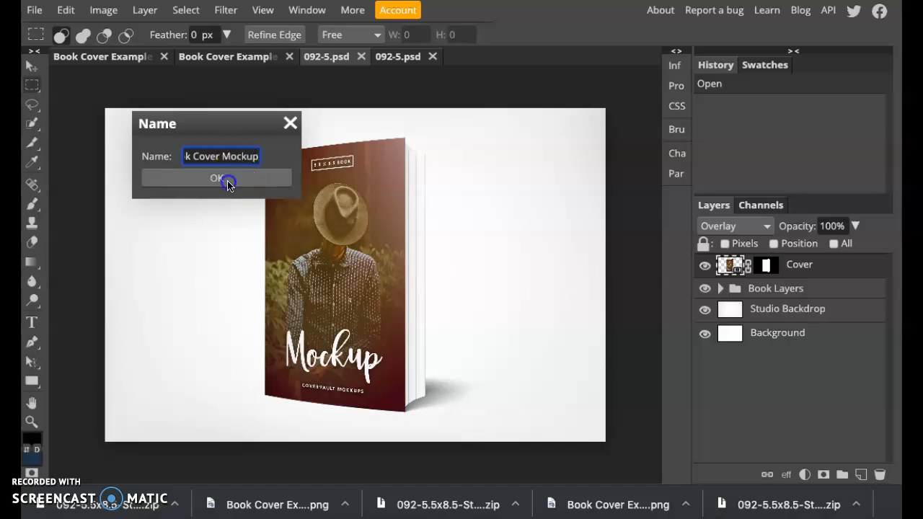
left_click(216, 178)
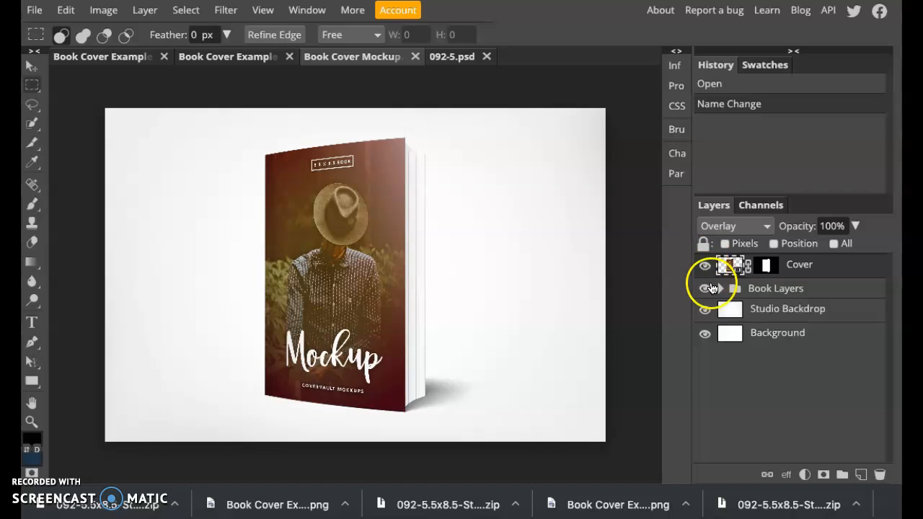
left_click(705, 288)
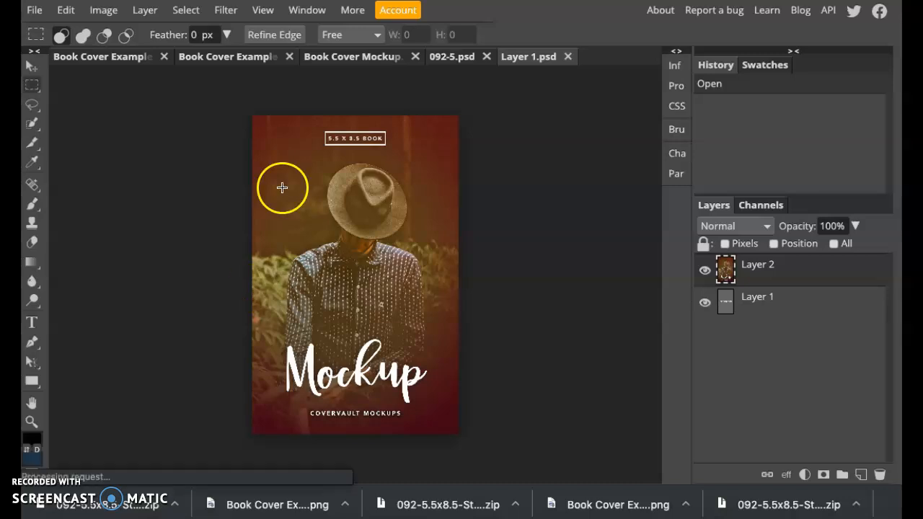
mouse_move(389, 66)
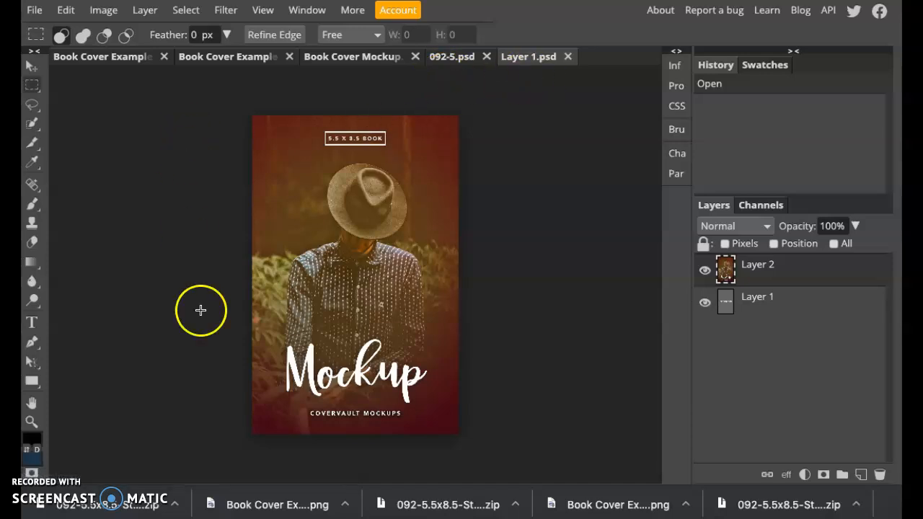
left_click(352, 57)
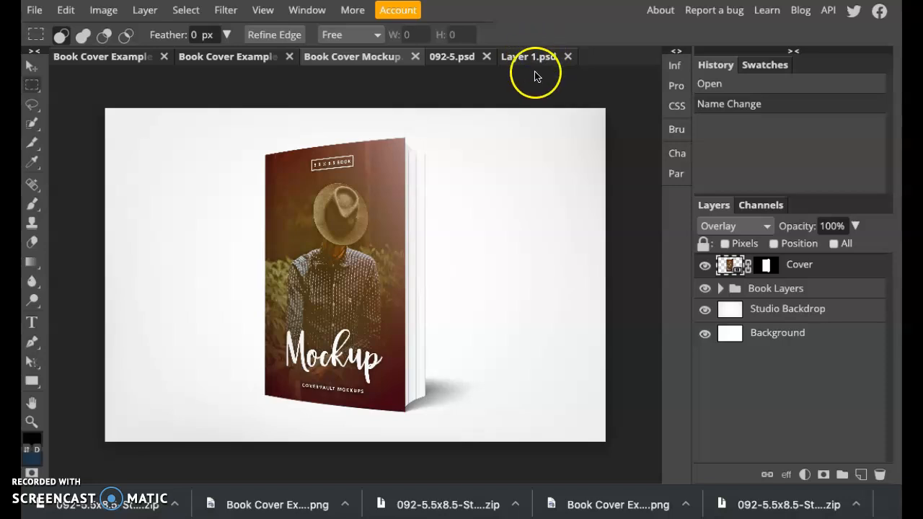
left_click(529, 57)
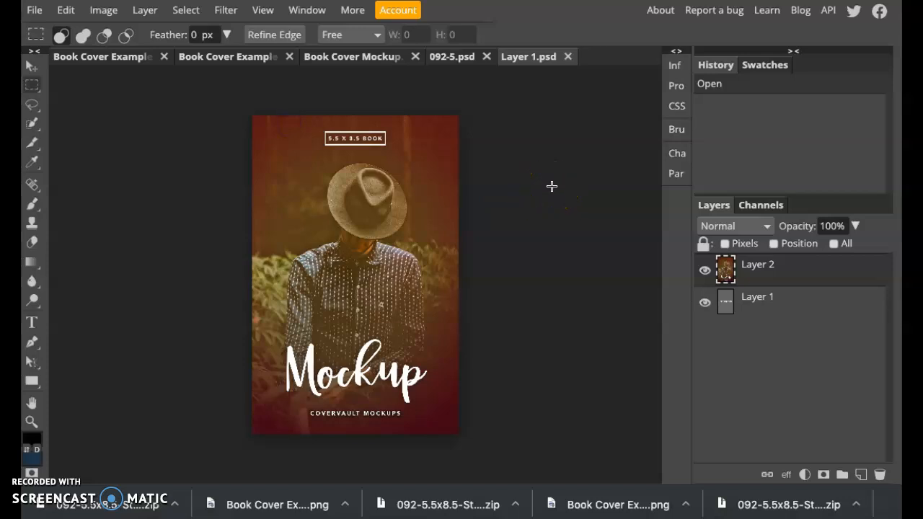
mouse_move(582, 222)
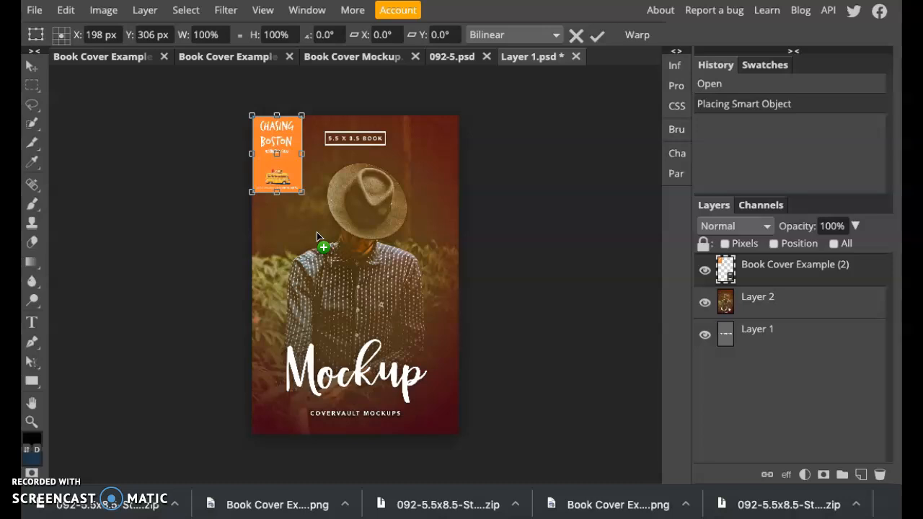
mouse_move(411, 123)
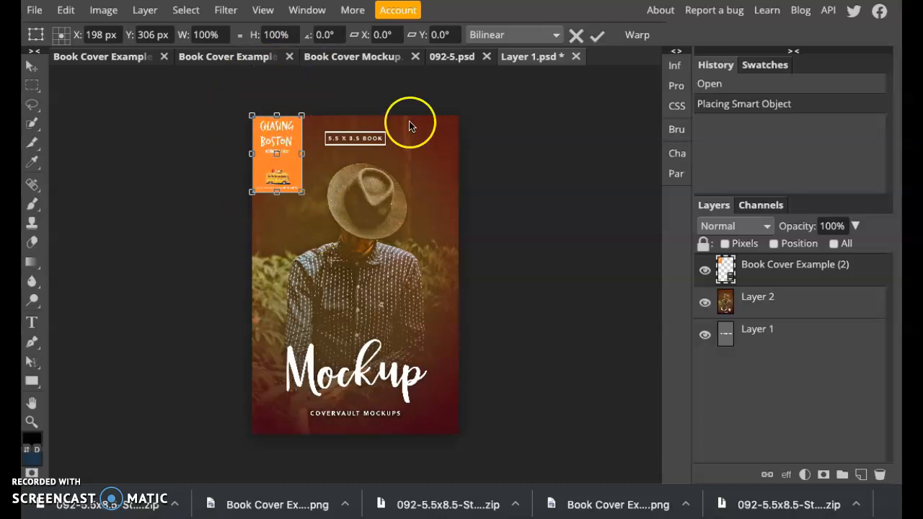
Commit the placed orange cover and scale it with the Move tool to fill the page.
left_click(705, 303)
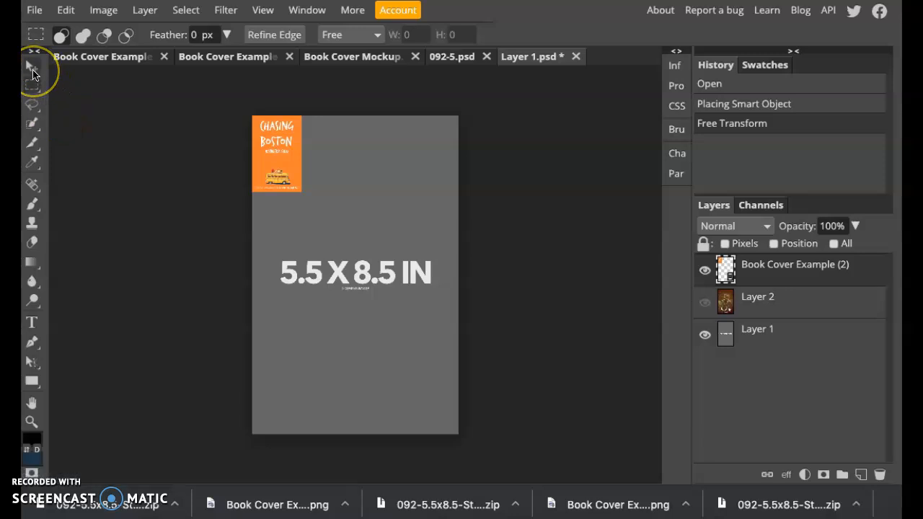
left_click(34, 66)
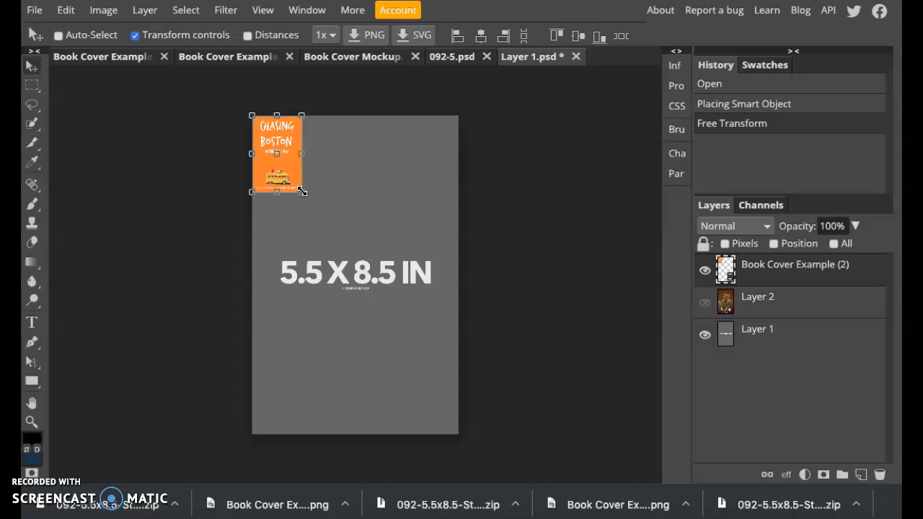
left_click(301, 192)
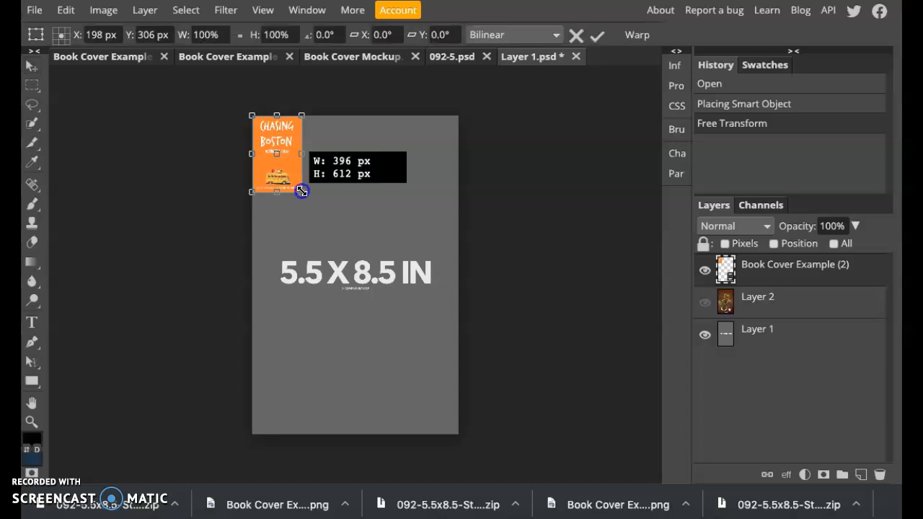
left_click_drag(300, 191, 457, 377)
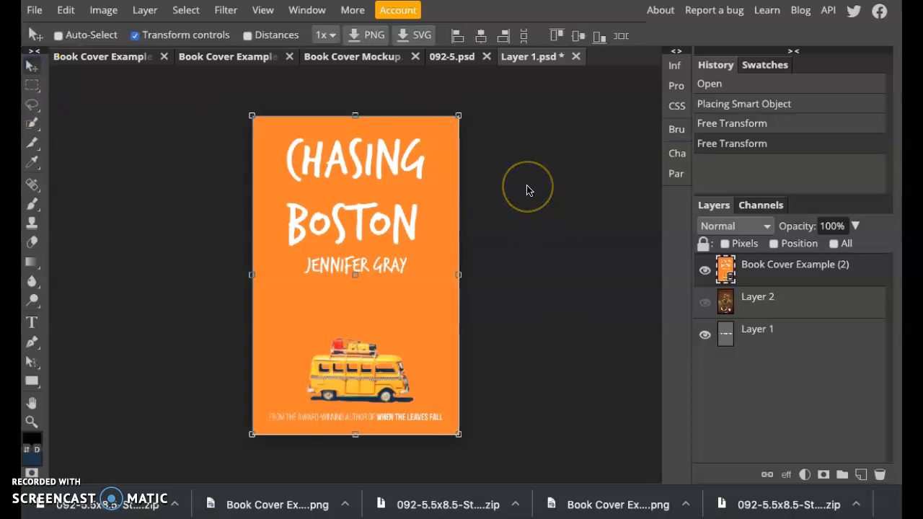
mouse_move(540, 188)
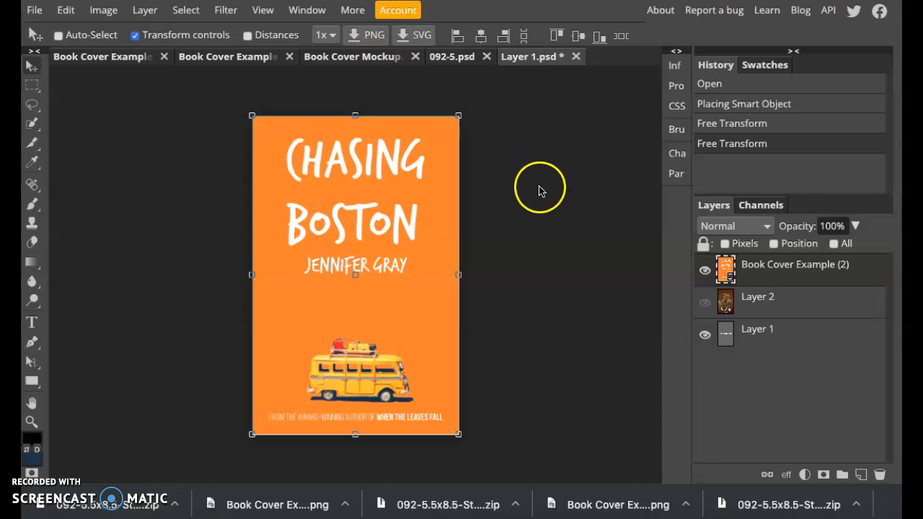
mouse_move(544, 199)
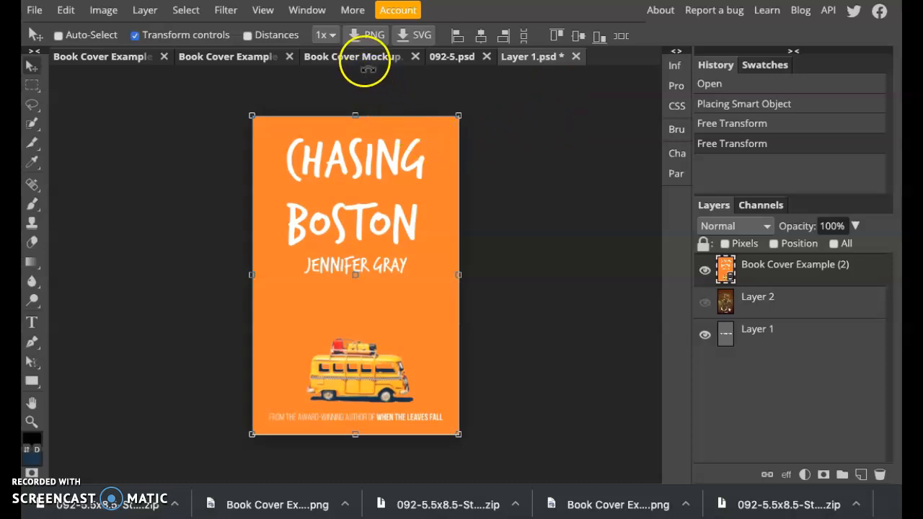
Select the document tab to save the resized cover artwork.
left_click(352, 56)
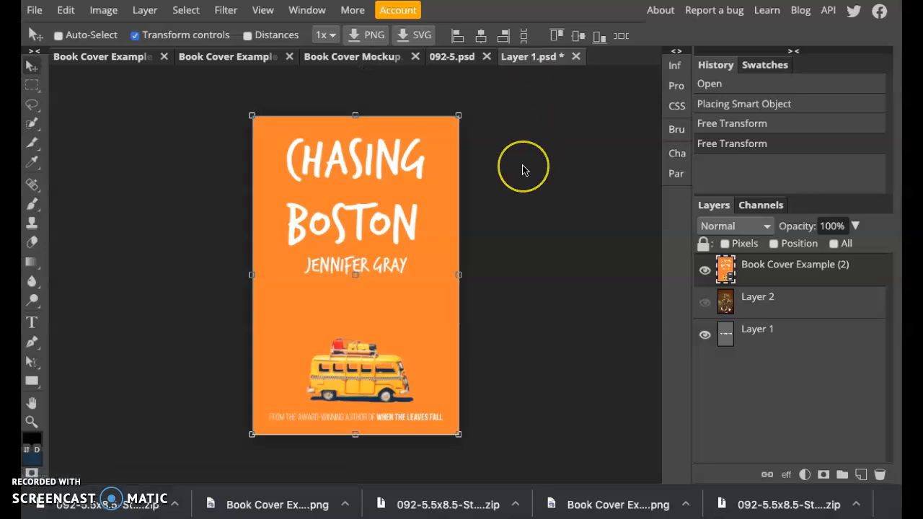
mouse_move(525, 171)
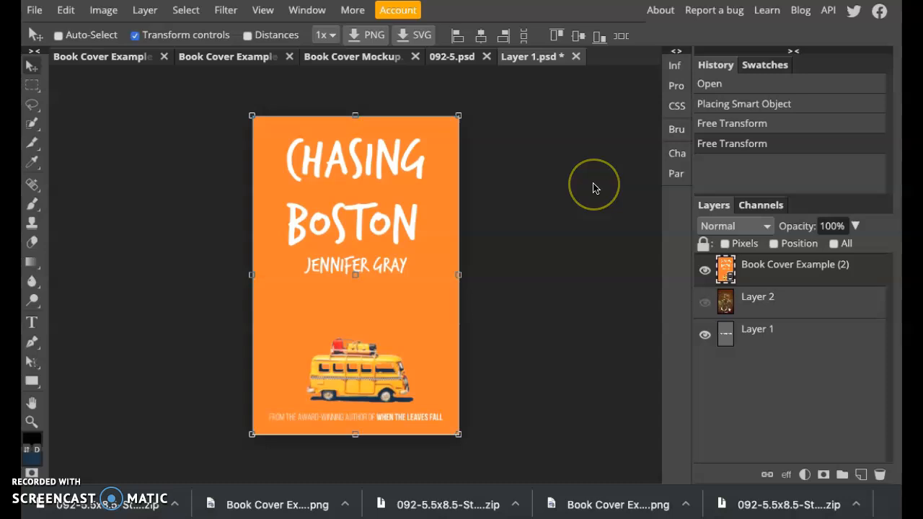
mouse_move(594, 188)
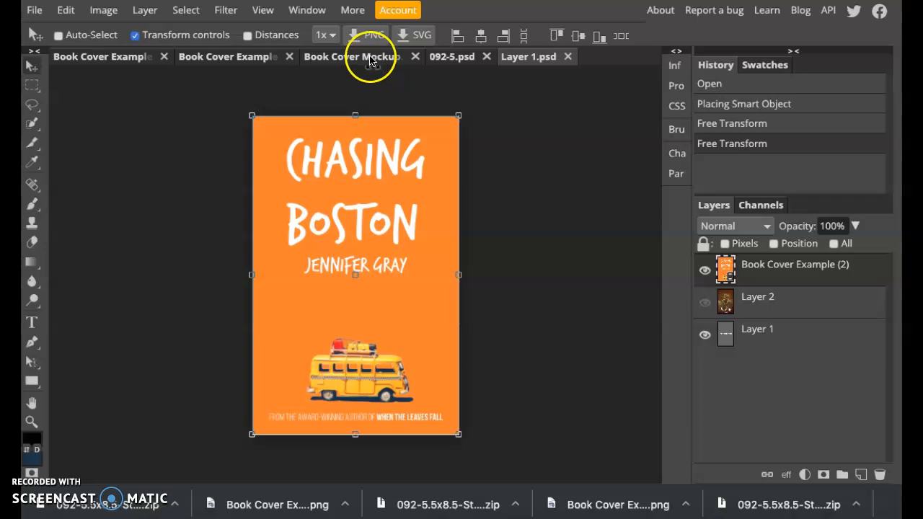
Return to the Book Cover Mockup document to see the updated orange cover.
left_click(352, 57)
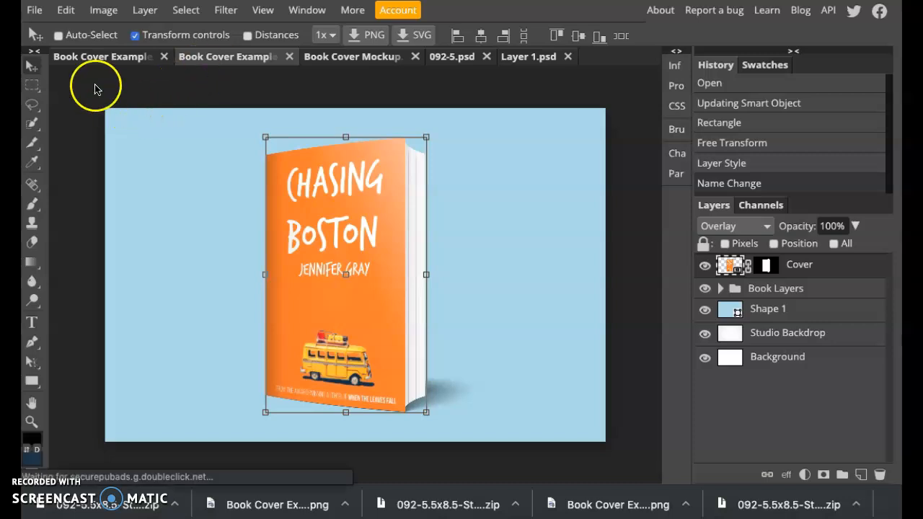
Open the File menu to reach the export format options.
left_click(33, 9)
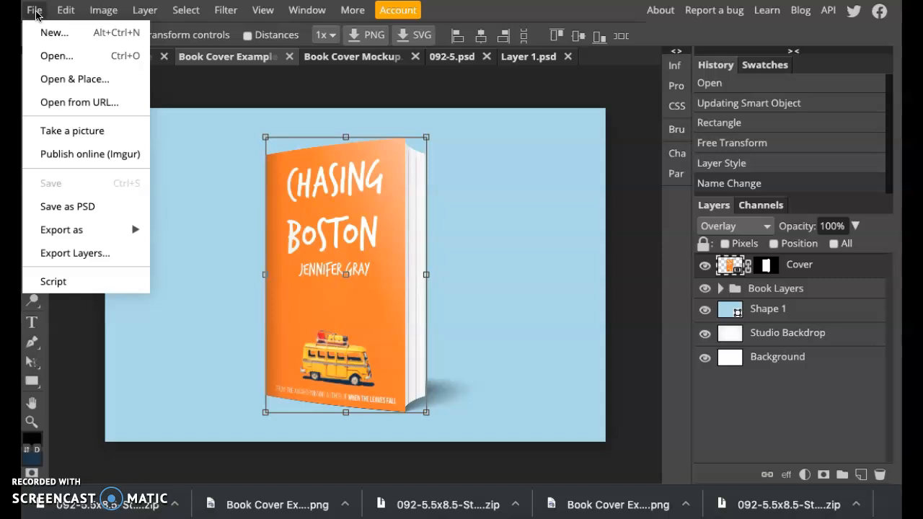
mouse_move(62, 229)
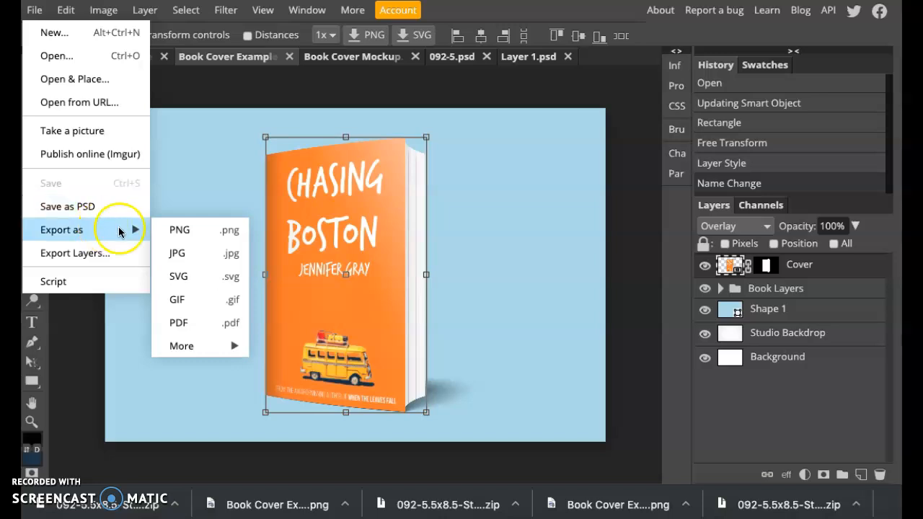
mouse_move(190, 257)
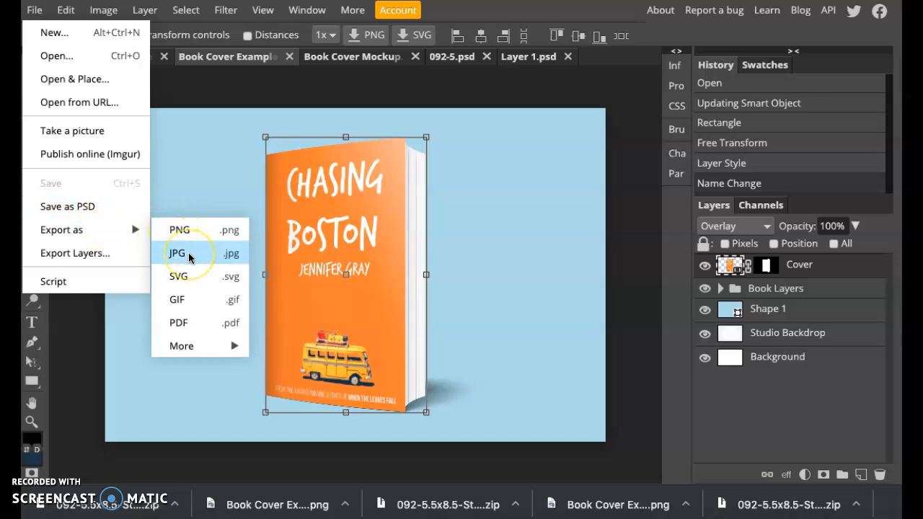
mouse_move(207, 229)
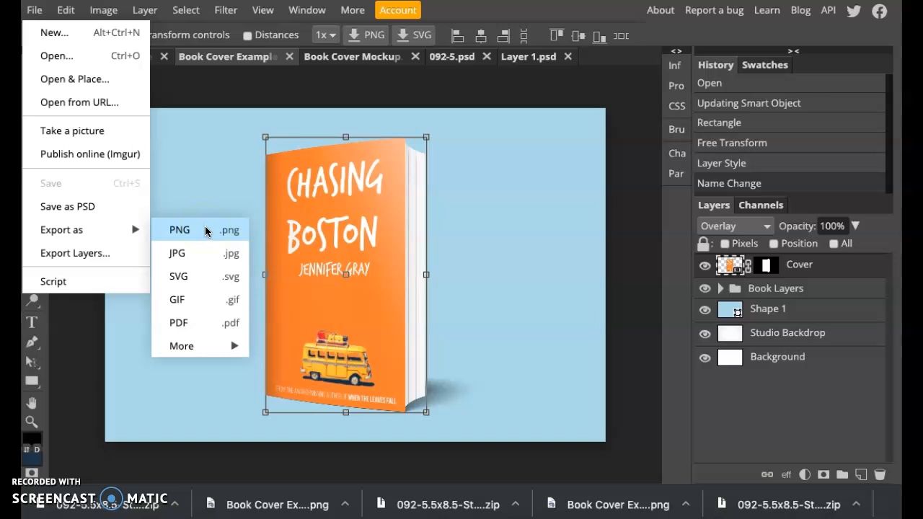